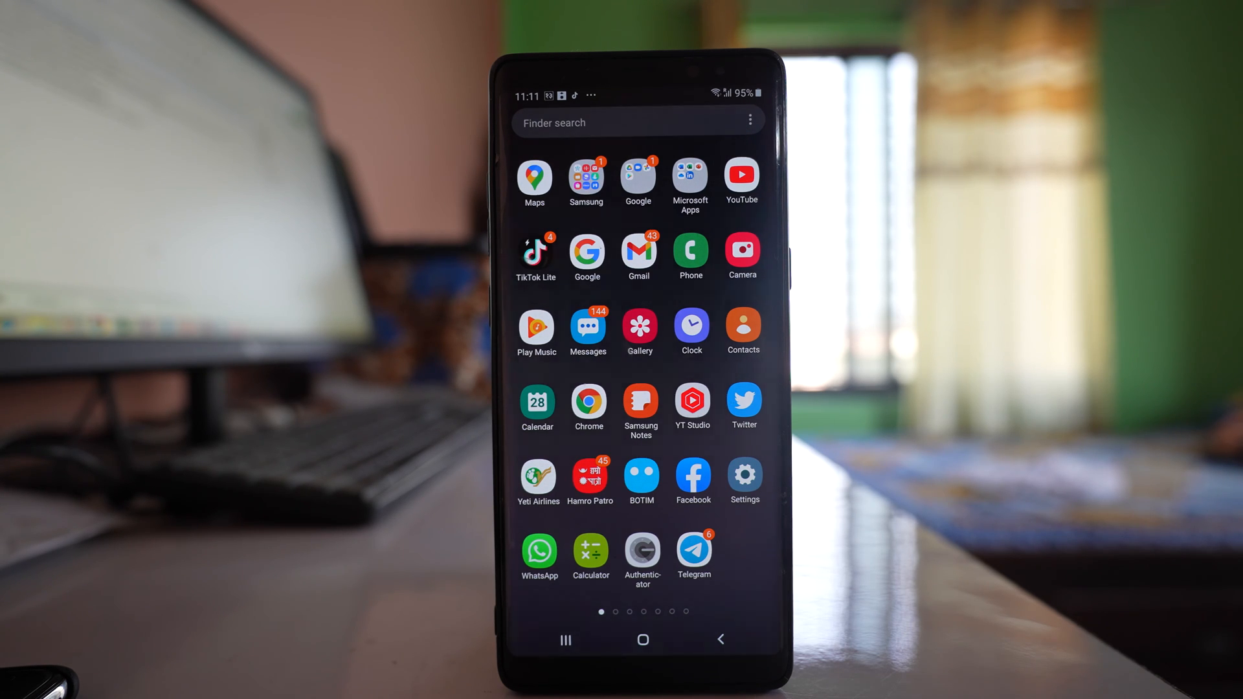
Launch Chrome and begin entering the contacts.google address in the address bar
{"action": "left_click", "coordinate": [588, 404]}
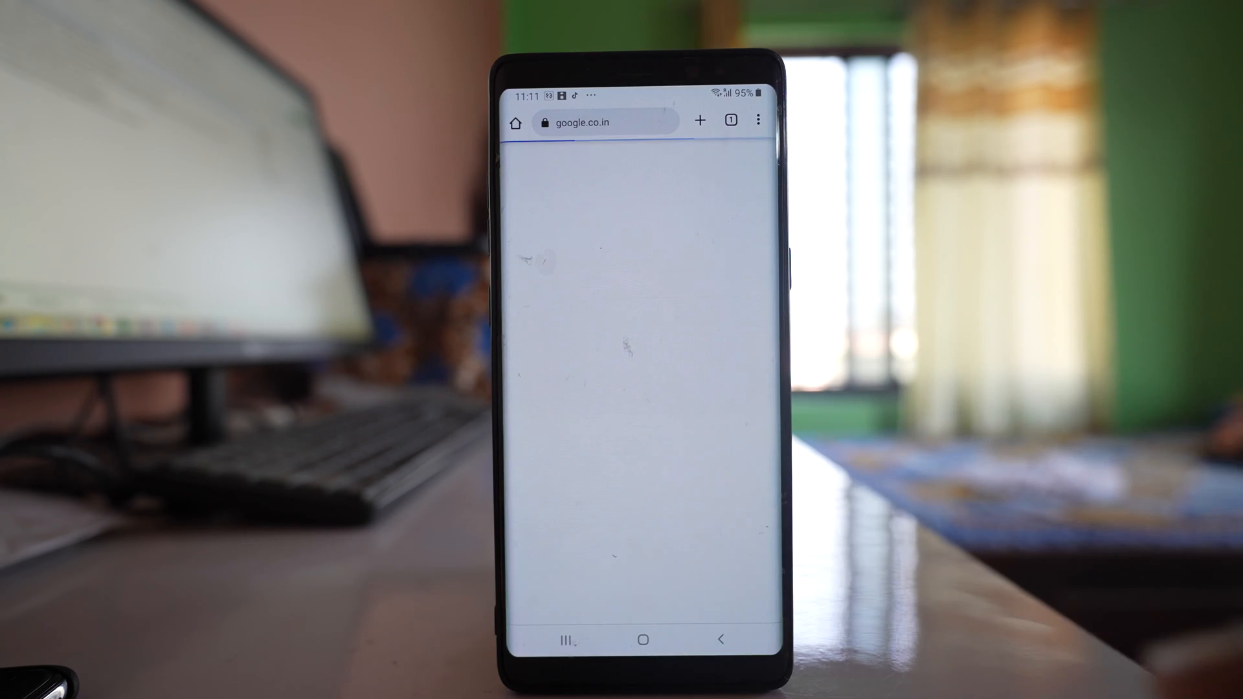
{"action": "left_click", "coordinate": [603, 122]}
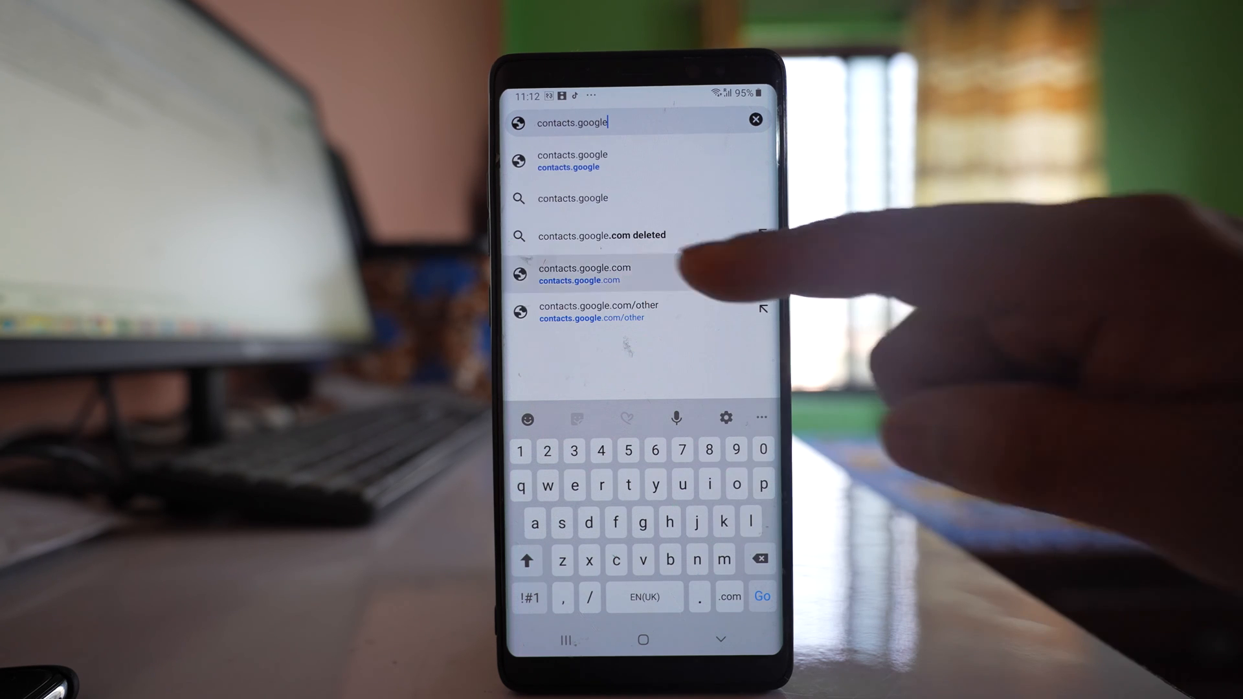
Load contacts.google.com, enter the account email on the Google sign-in page and continue with Next
{"action": "left_click", "coordinate": [584, 273]}
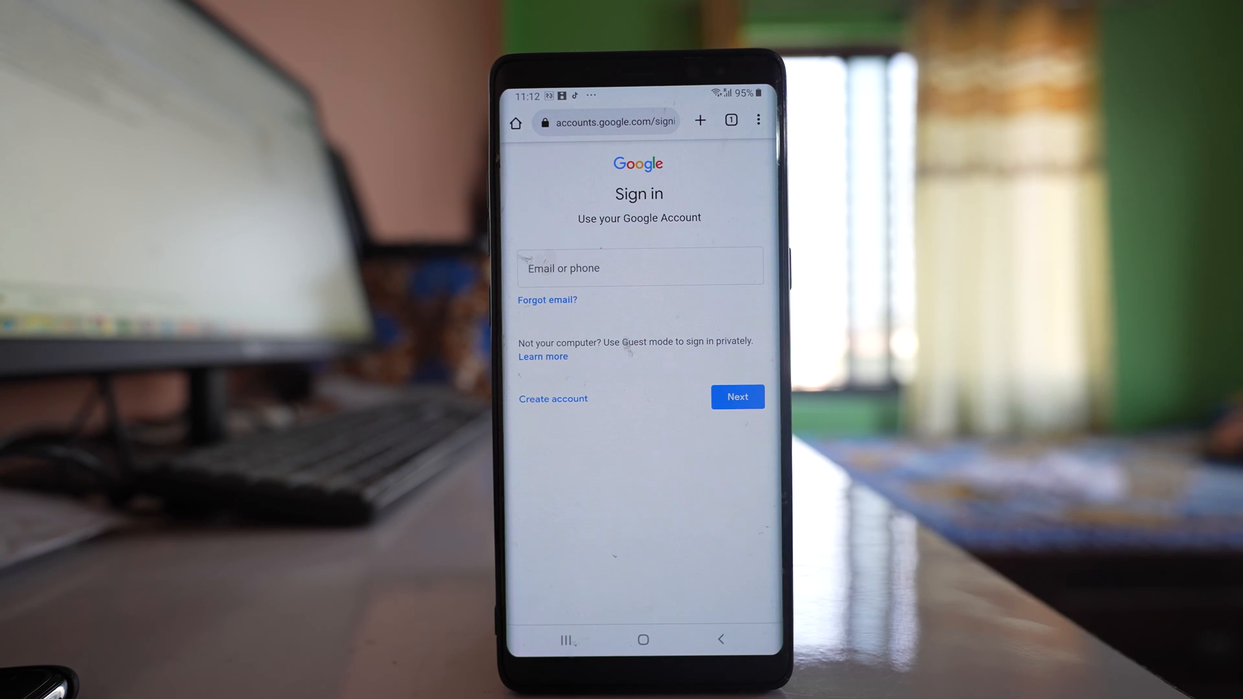
{"action": "type", "text": "kundandamak"}
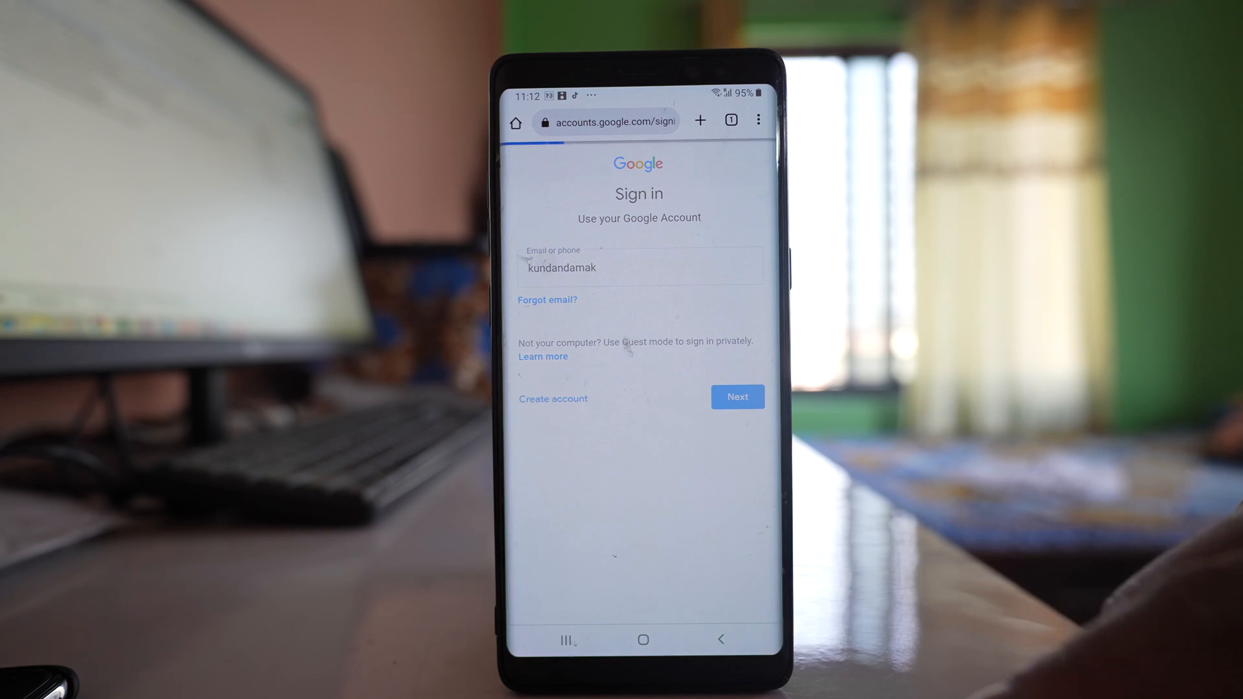
{"action": "left_click", "coordinate": [737, 397]}
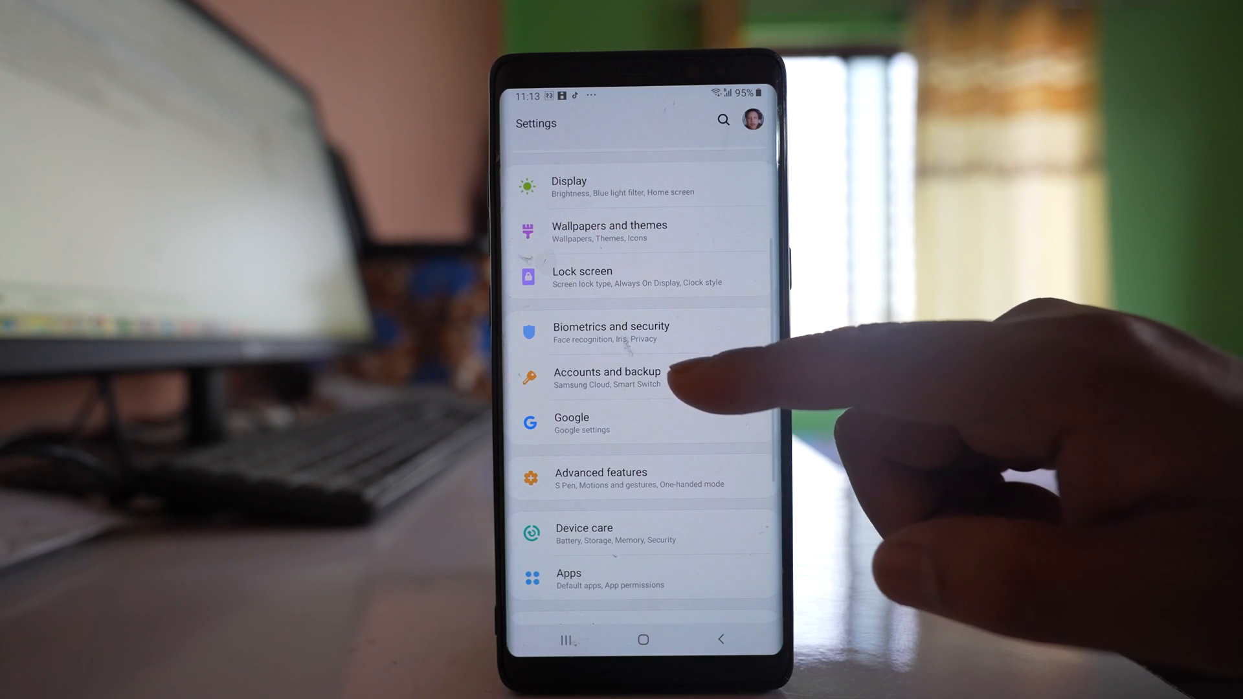
Go through Accounts and backup > Accounts and choose Add account to reach the Google sign-in screen
{"action": "left_click", "coordinate": [606, 377]}
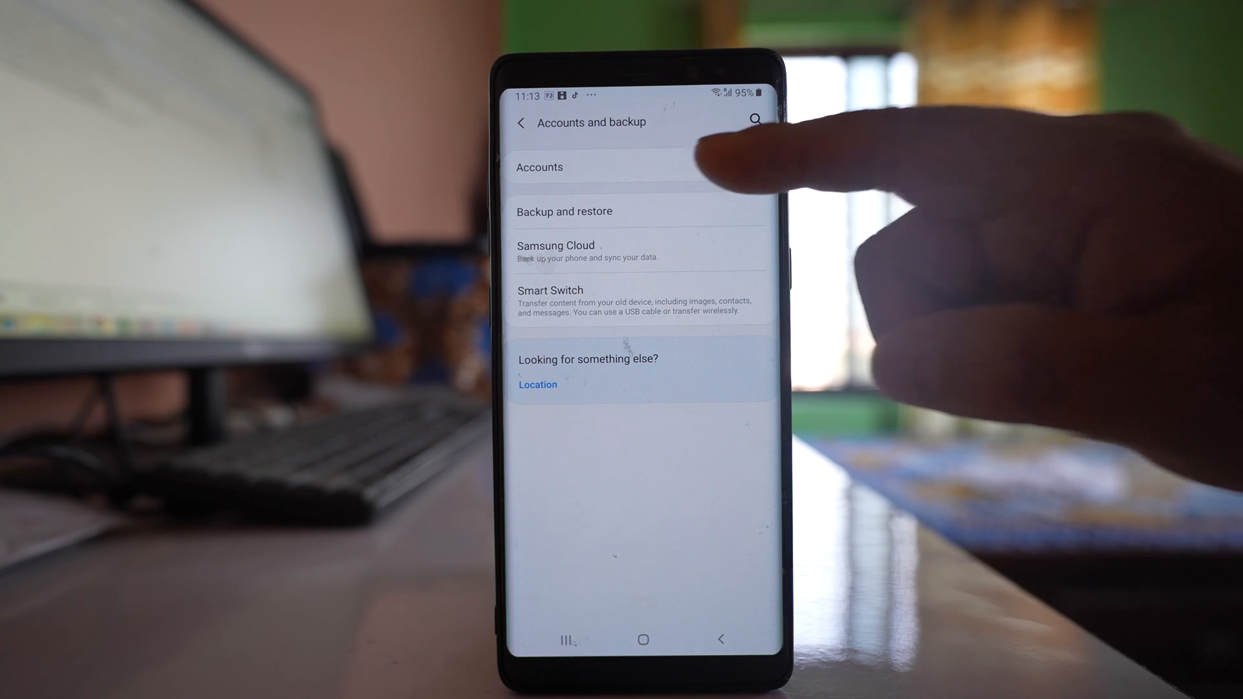
{"action": "left_click", "coordinate": [538, 167]}
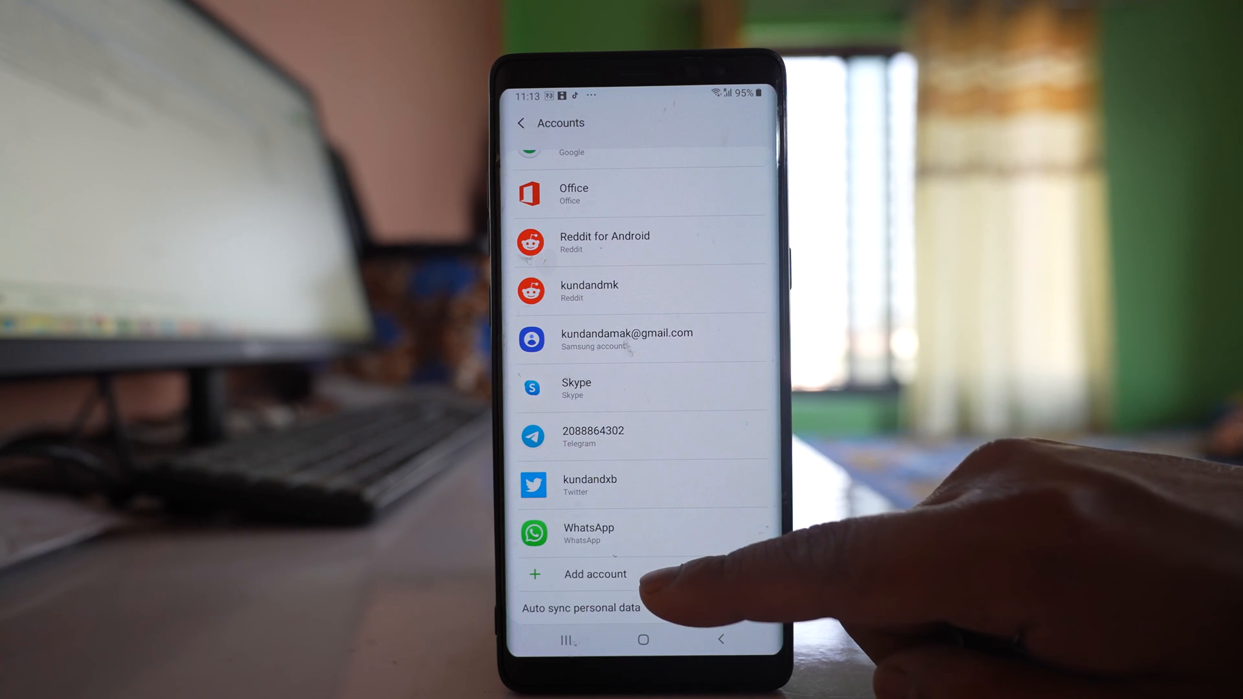
{"action": "left_click", "coordinate": [594, 574]}
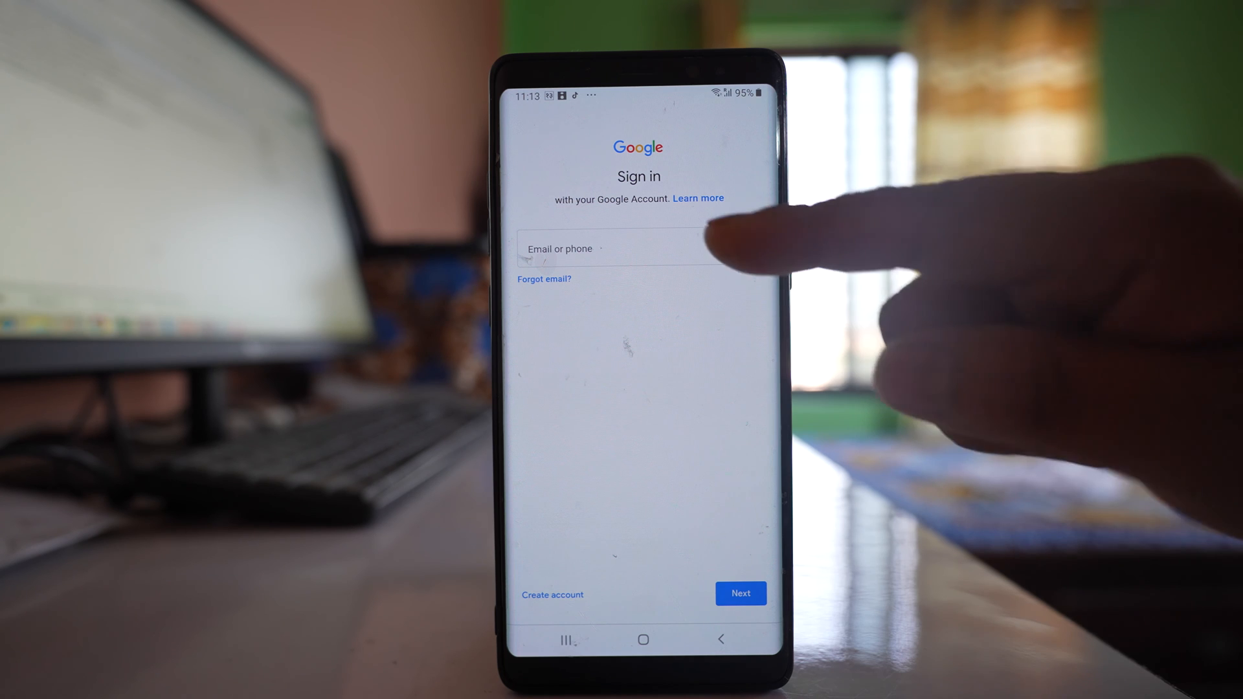
Submit the email and password, then agree to Google's terms so the account joins the accounts list
{"action": "left_click", "coordinate": [740, 593]}
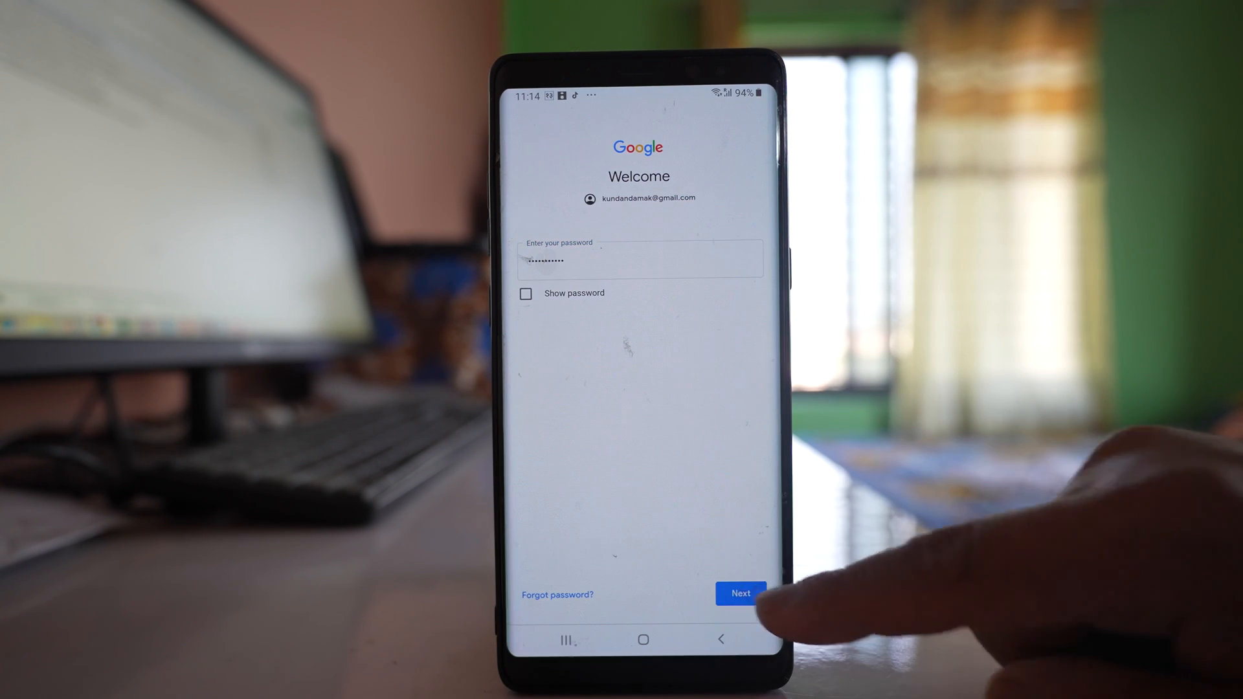
{"action": "left_click", "coordinate": [739, 593]}
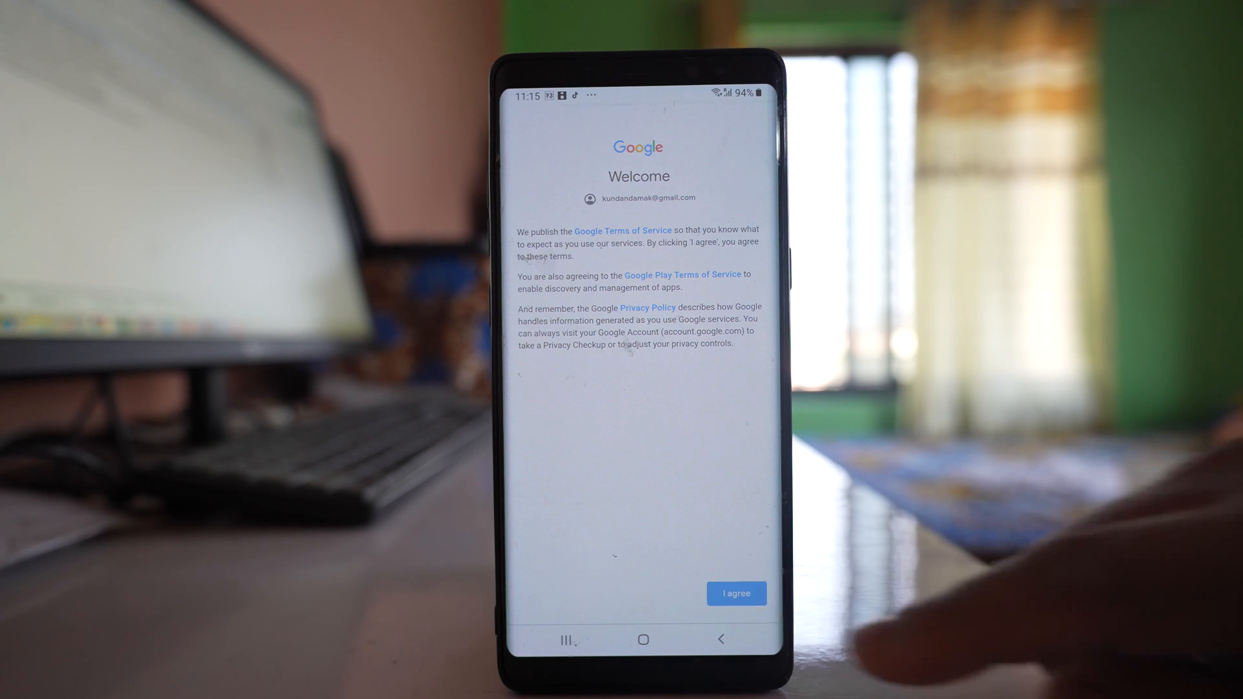
{"action": "left_click", "coordinate": [735, 593]}
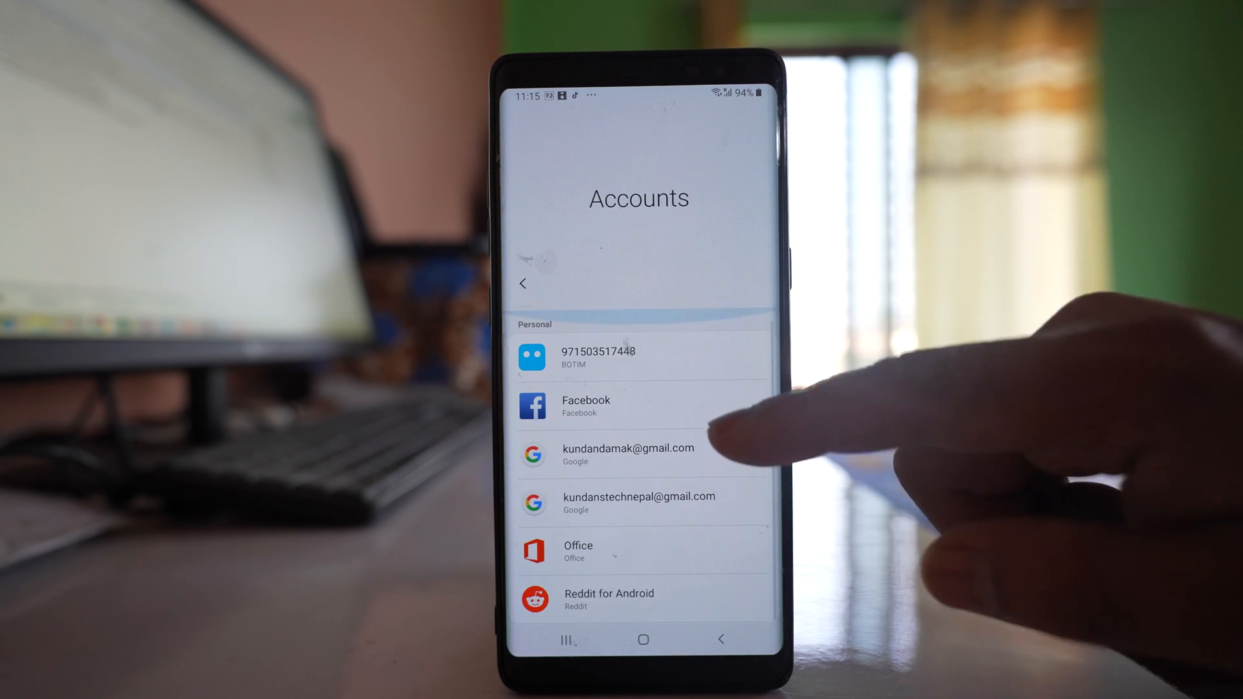
Select the new Google account and view Sync account with the Contacts toggle on
{"action": "left_click", "coordinate": [629, 454]}
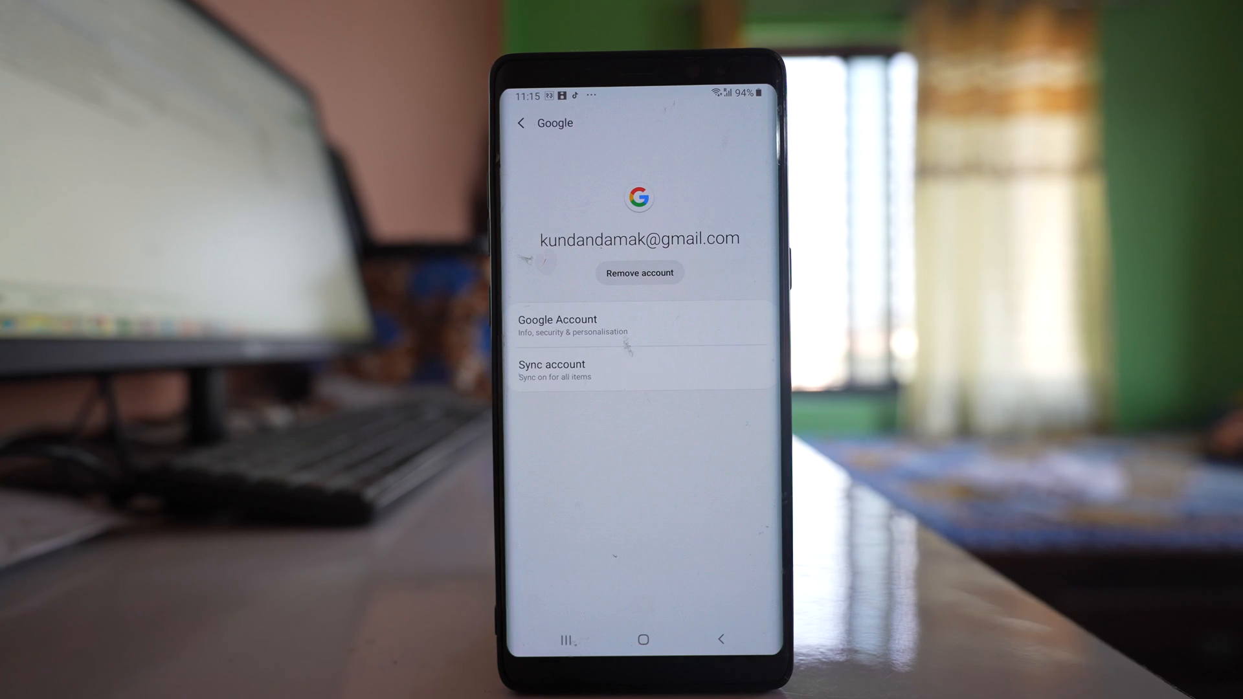
{"action": "left_click", "coordinate": [638, 369]}
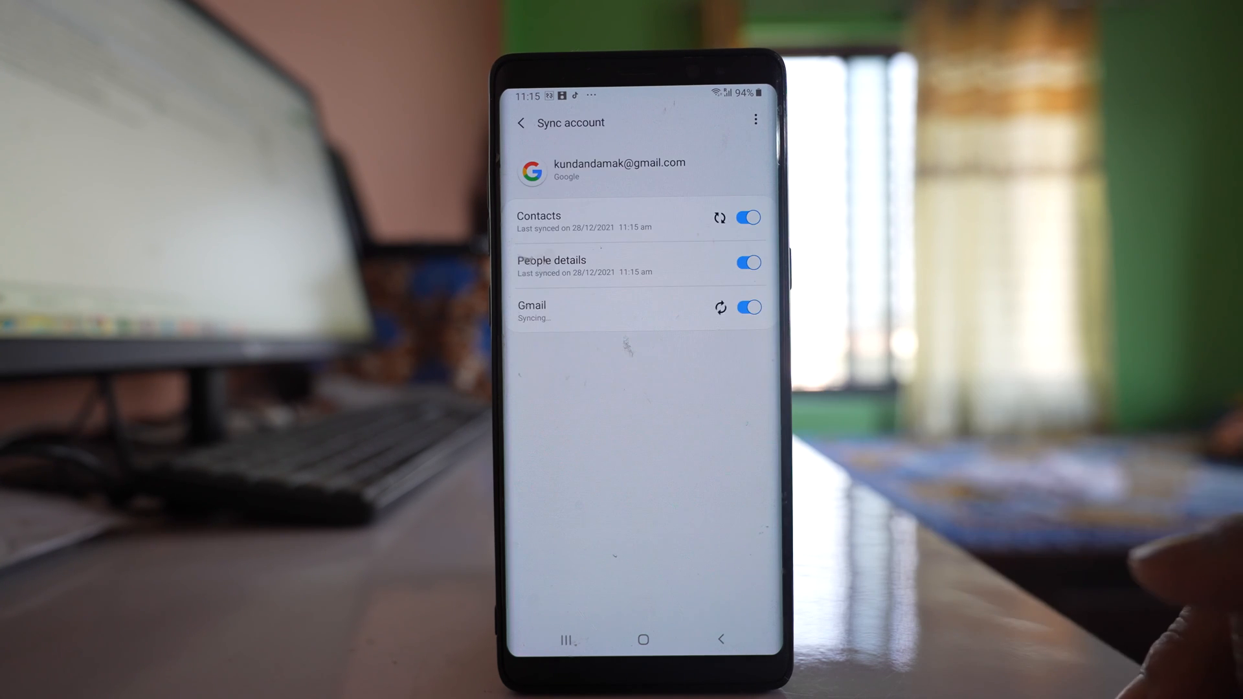